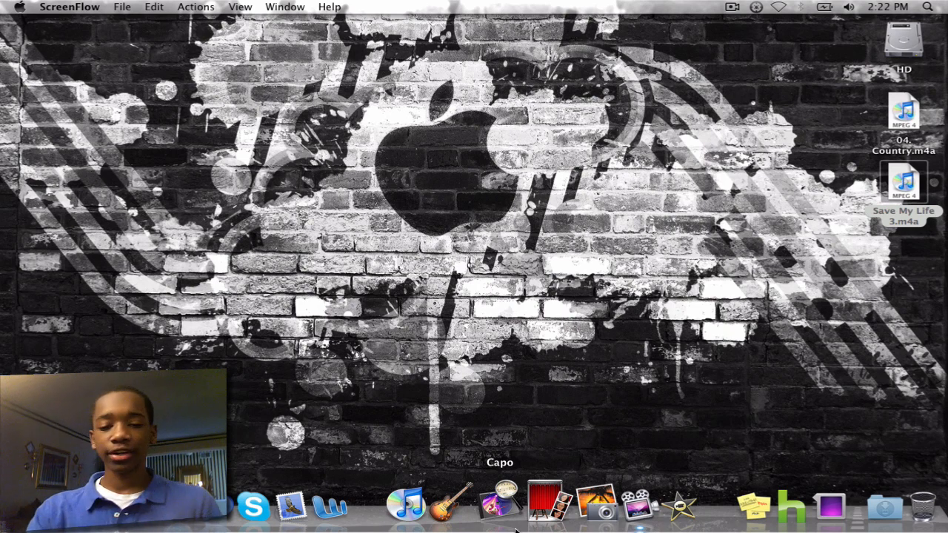
- Launch Capo and drop 04. Country.m4a onto the Drag Song Here area
{"action": "left_click", "coordinate": [499, 507]}
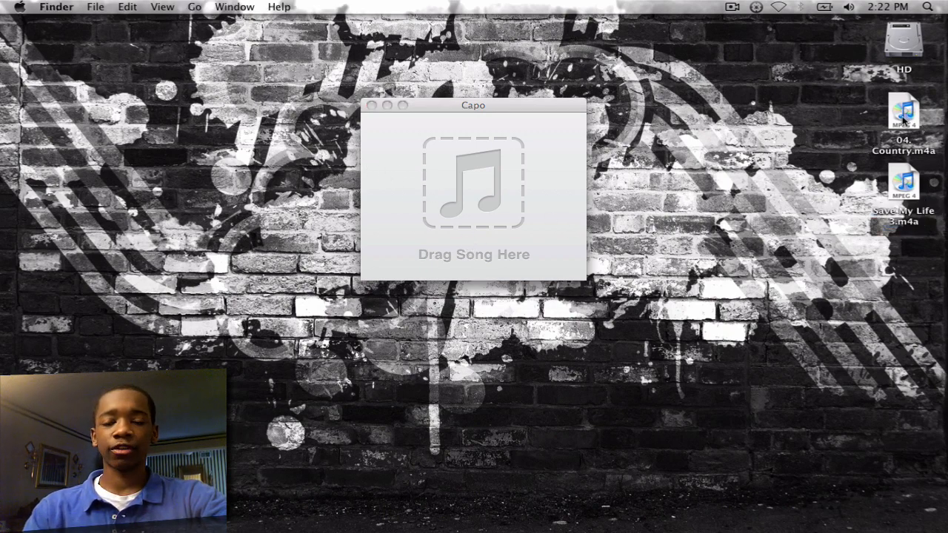
{"action": "left_click_drag", "start_coordinate": [901, 111], "coordinate": [740, 178]}
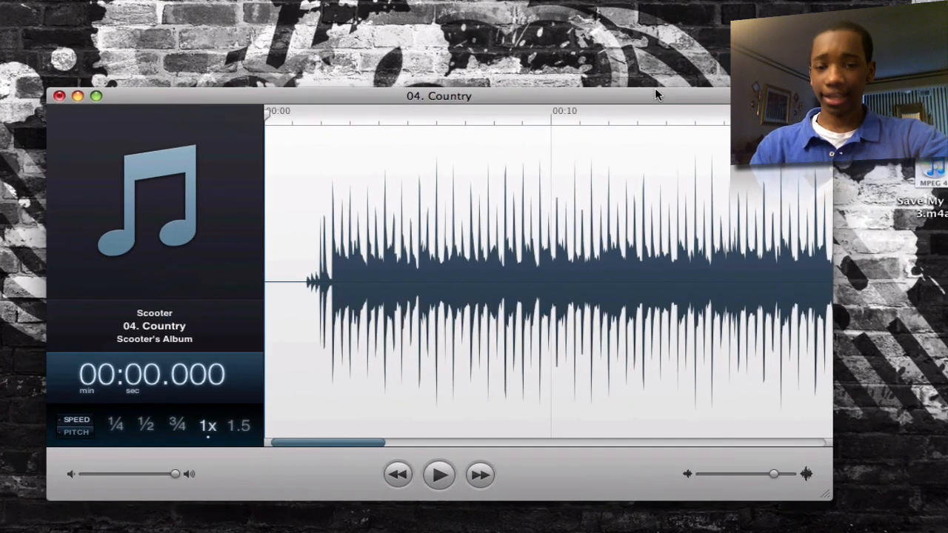
- Play the opening seconds of 04. Country, then pause
{"action": "left_click", "coordinate": [438, 475]}
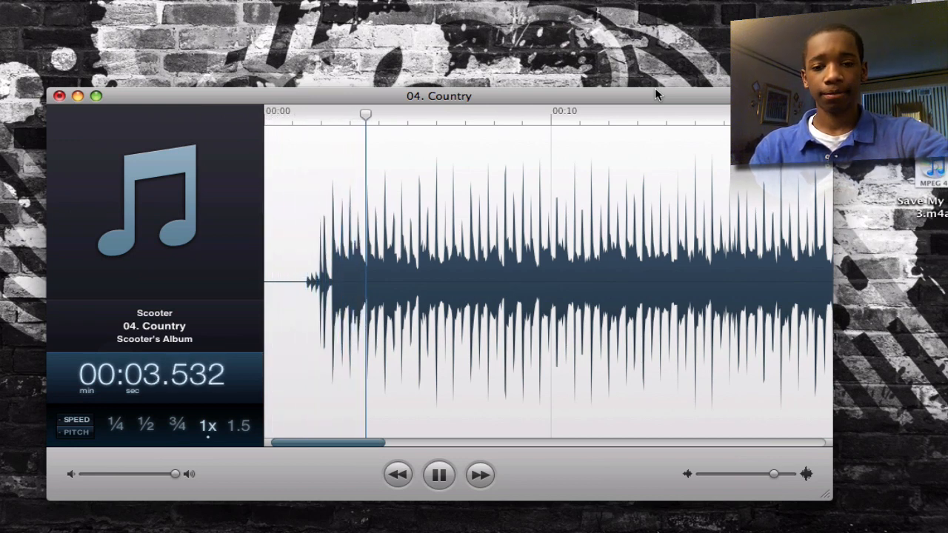
{"action": "left_click", "coordinate": [437, 475]}
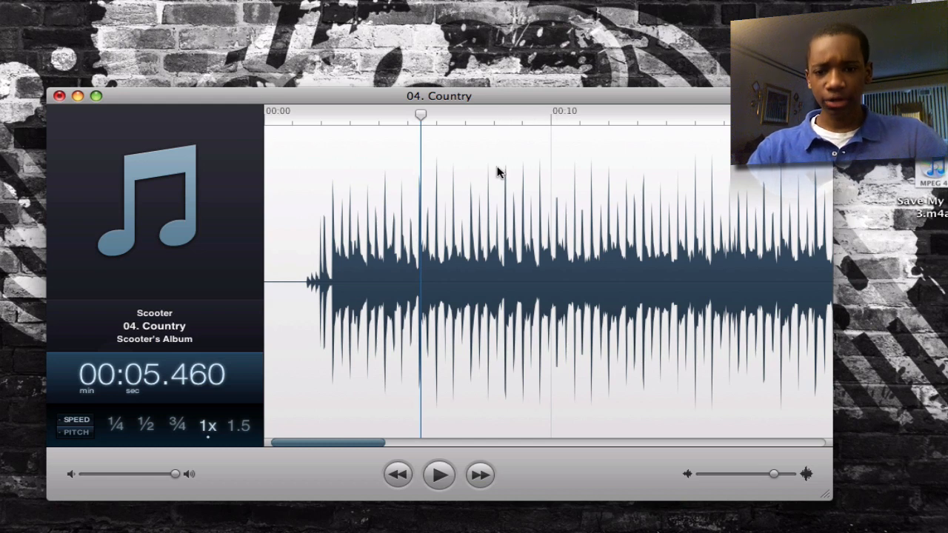
{"action": "mouse_move", "coordinate": [238, 257]}
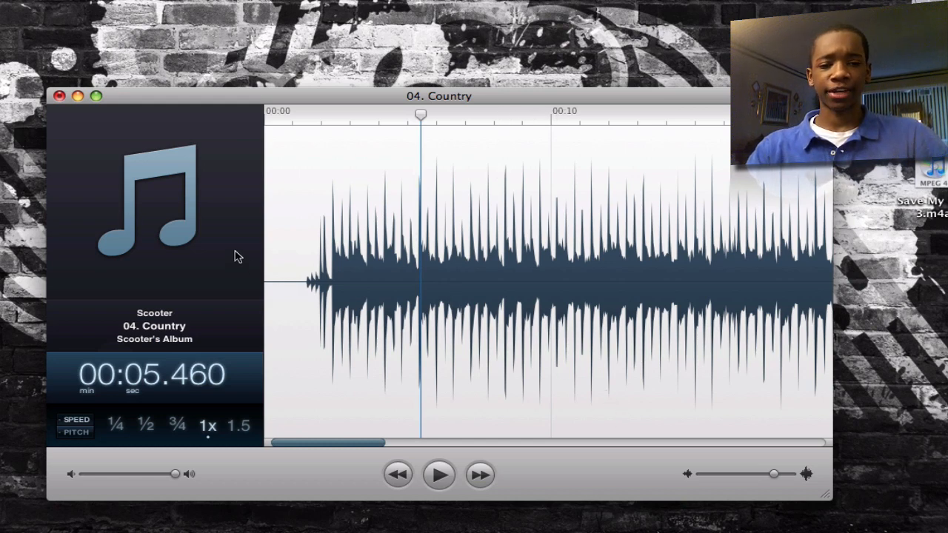
{"action": "mouse_move", "coordinate": [201, 311]}
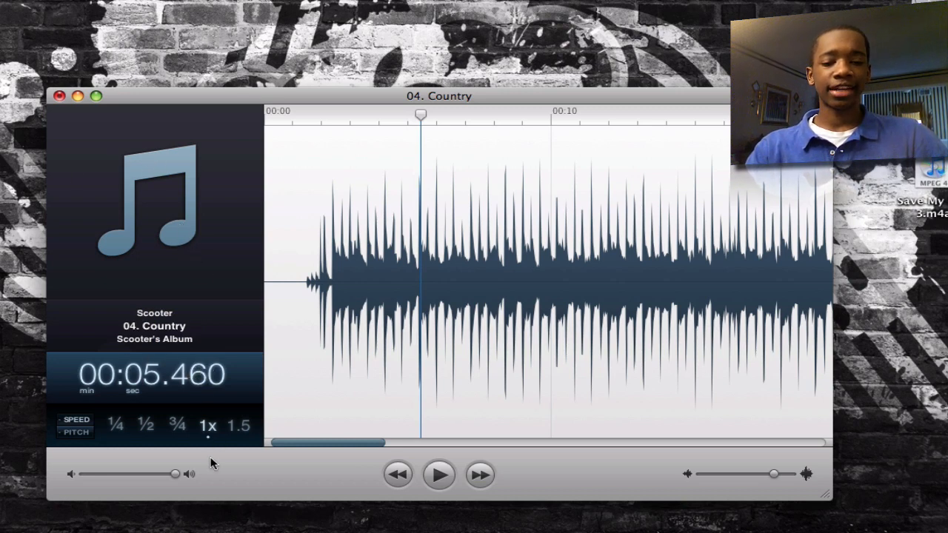
{"action": "mouse_move", "coordinate": [180, 486]}
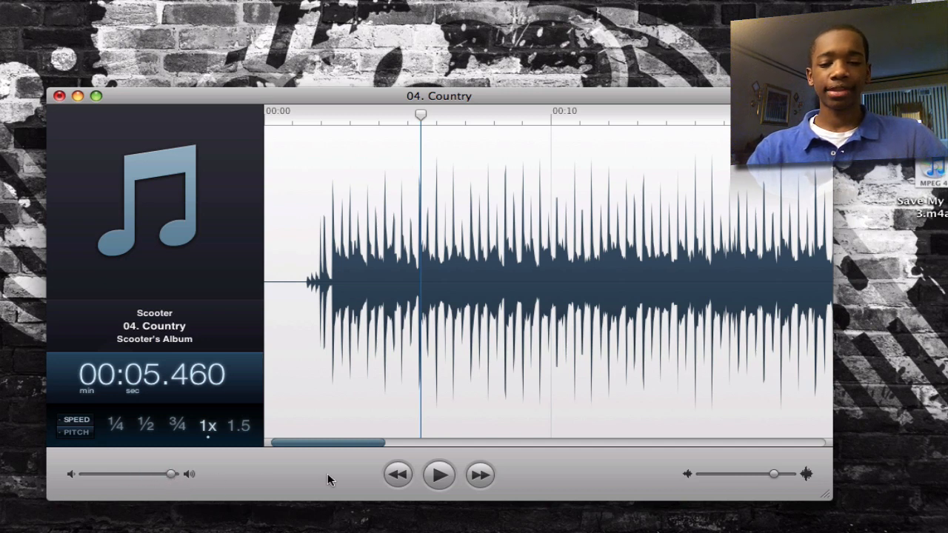
{"action": "left_click", "coordinate": [398, 474]}
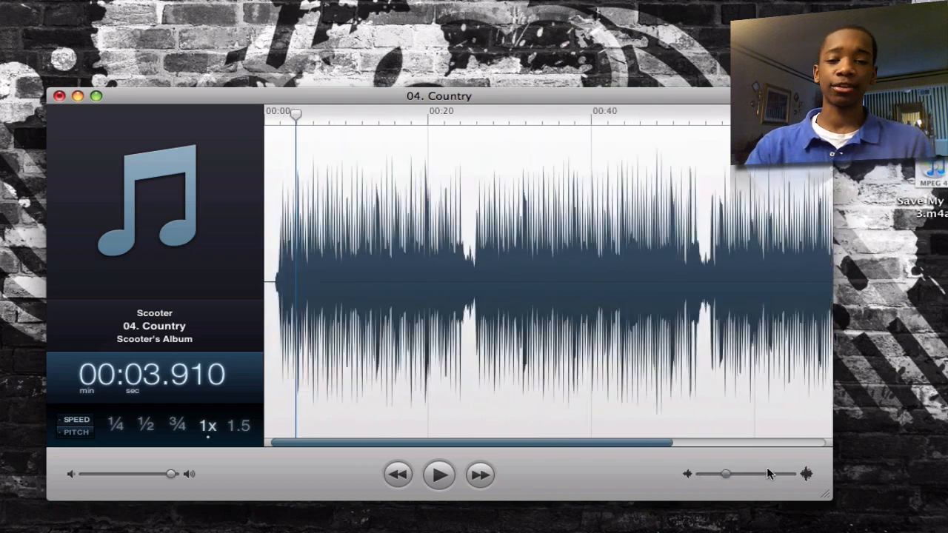
- Zoom the waveform in, then out to show the first 45 seconds, and replay briefly
{"action": "left_click_drag", "start_coordinate": [725, 473], "coordinate": [781, 478]}
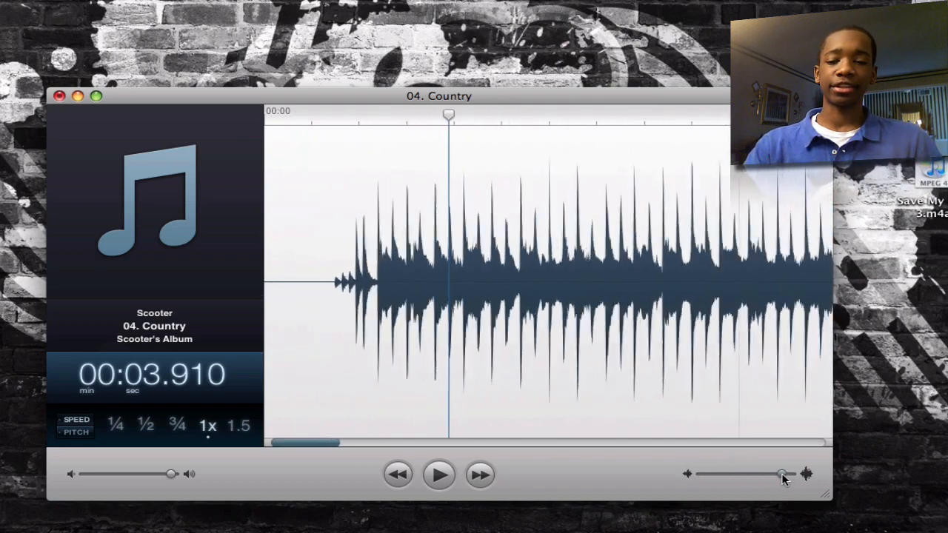
{"action": "left_click_drag", "start_coordinate": [781, 474], "coordinate": [733, 474]}
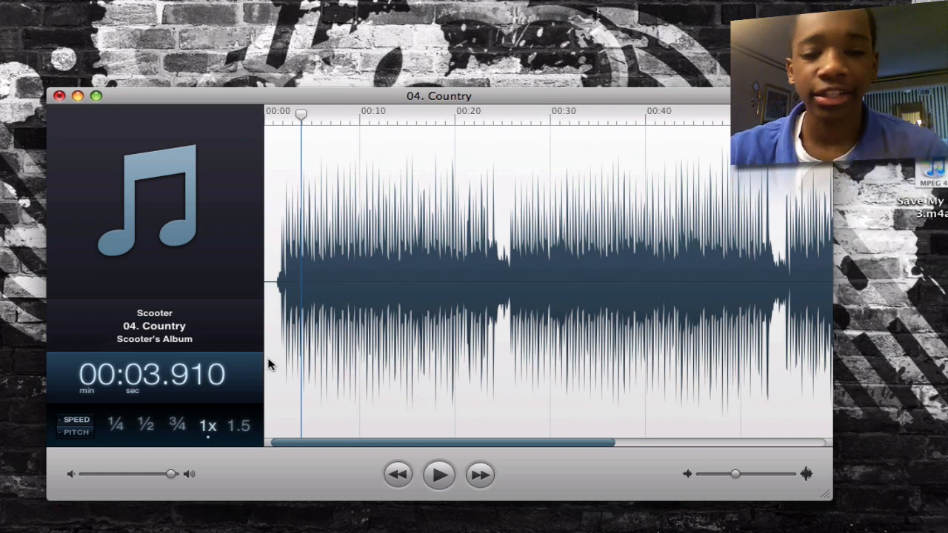
{"action": "left_click", "coordinate": [439, 474]}
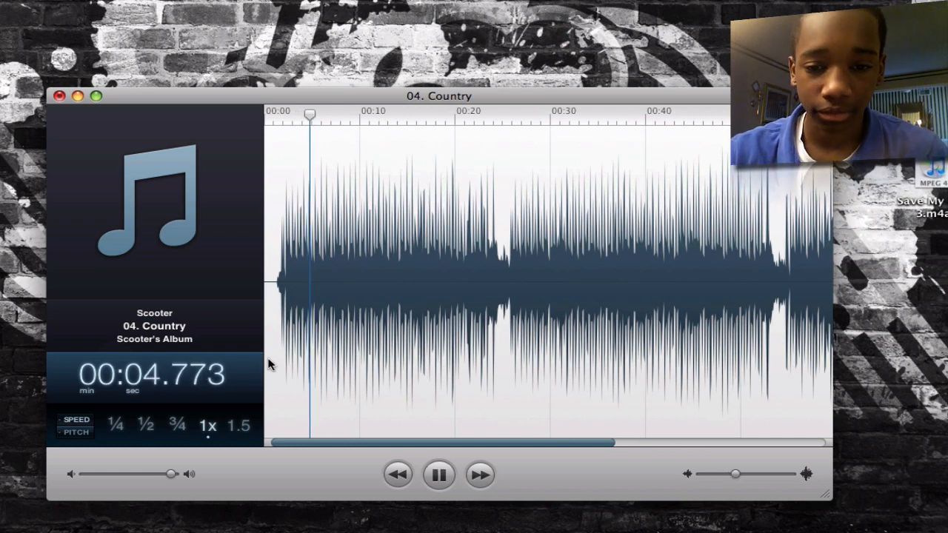
{"action": "left_click", "coordinate": [438, 474]}
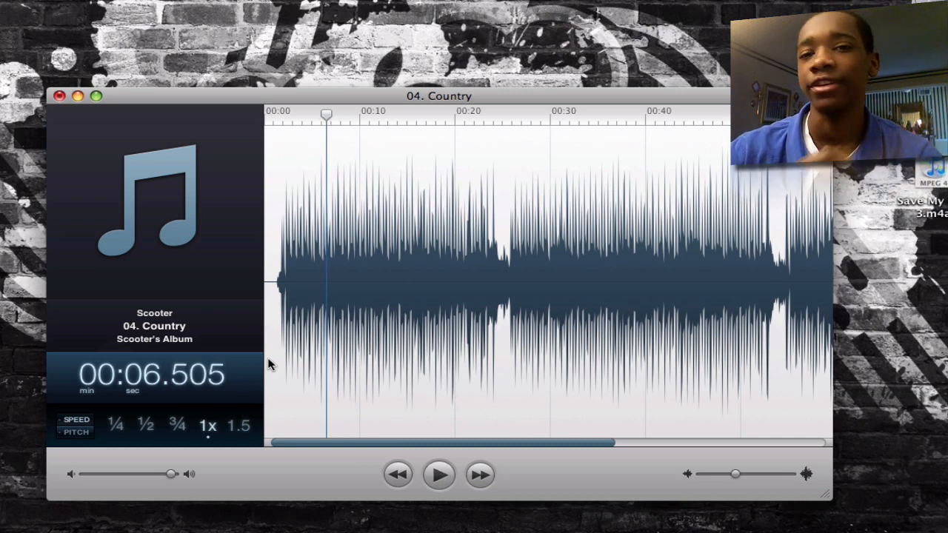
- Listen to the song at three-quarter speed, then pause
{"action": "left_click", "coordinate": [438, 474]}
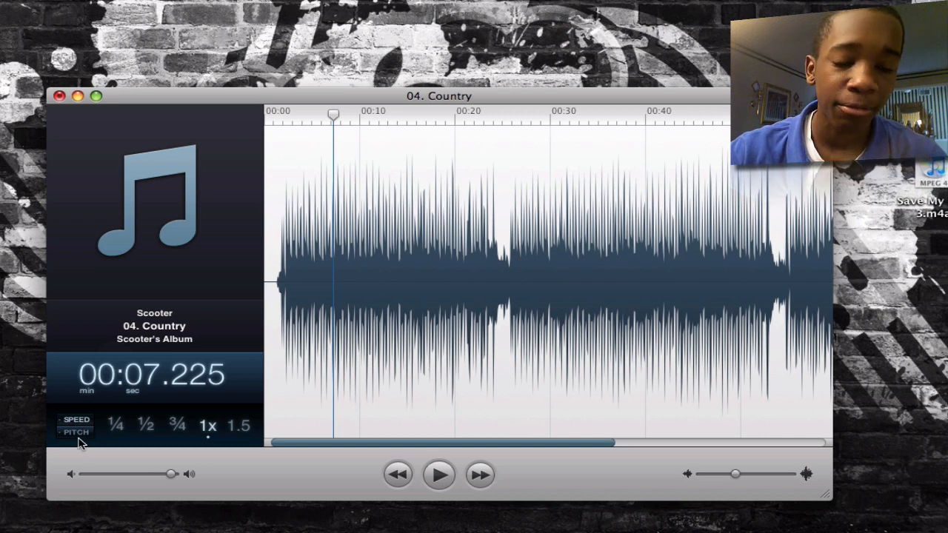
{"action": "mouse_move", "coordinate": [69, 424]}
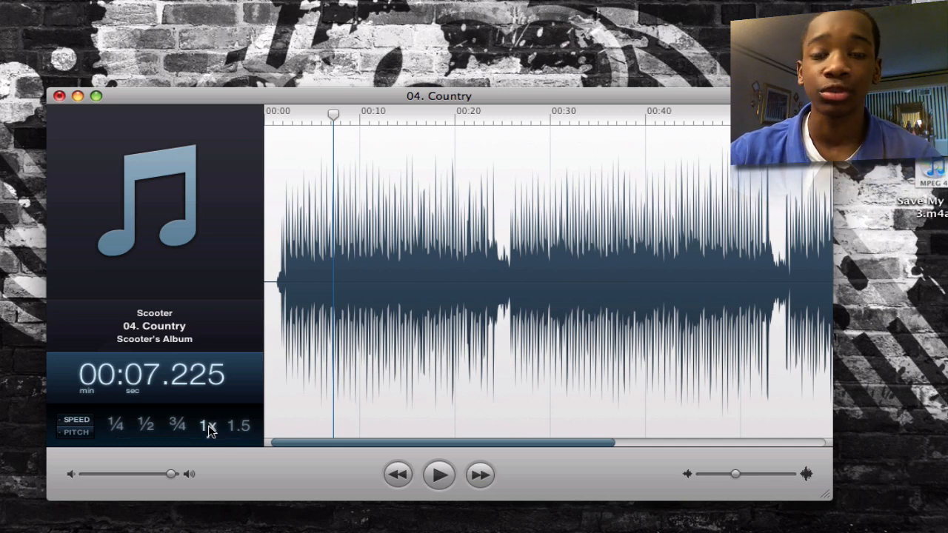
{"action": "mouse_move", "coordinate": [240, 442]}
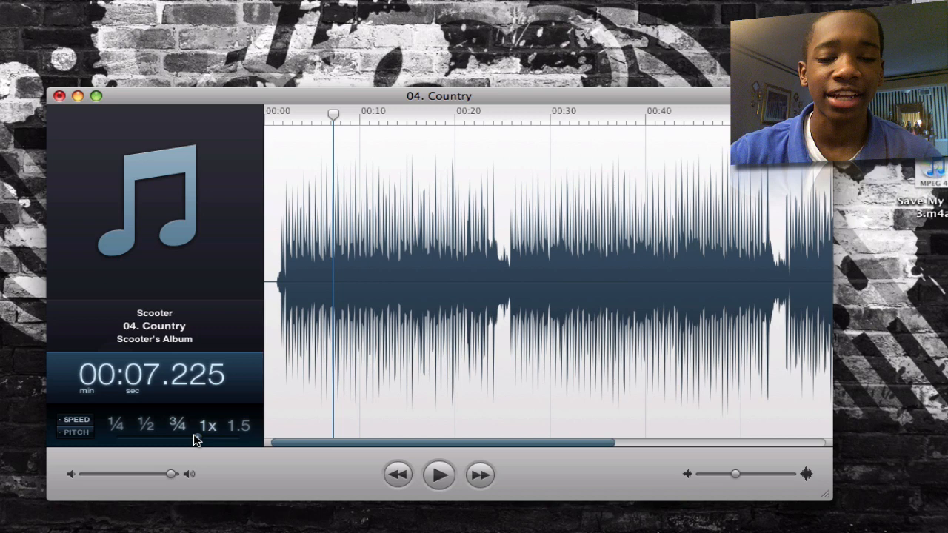
{"action": "left_click", "coordinate": [178, 425]}
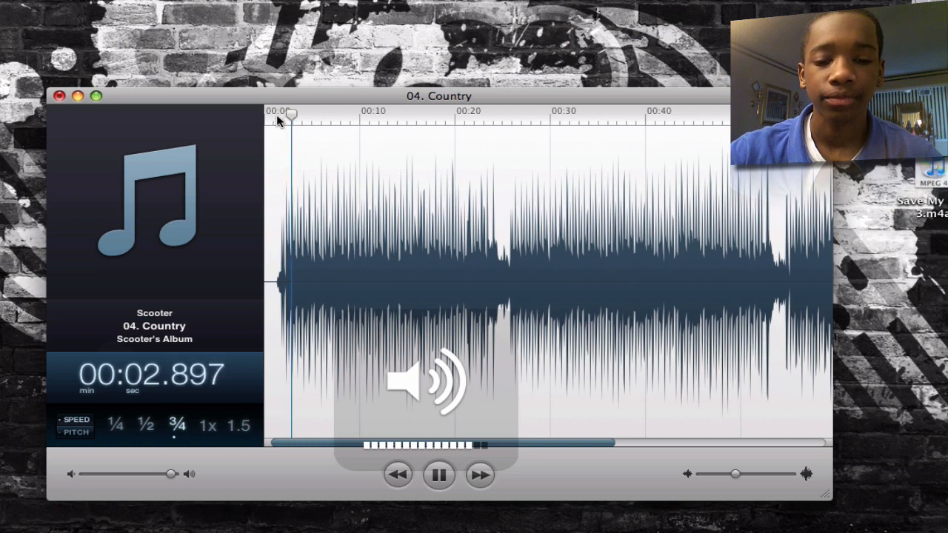
{"action": "left_click", "coordinate": [438, 474]}
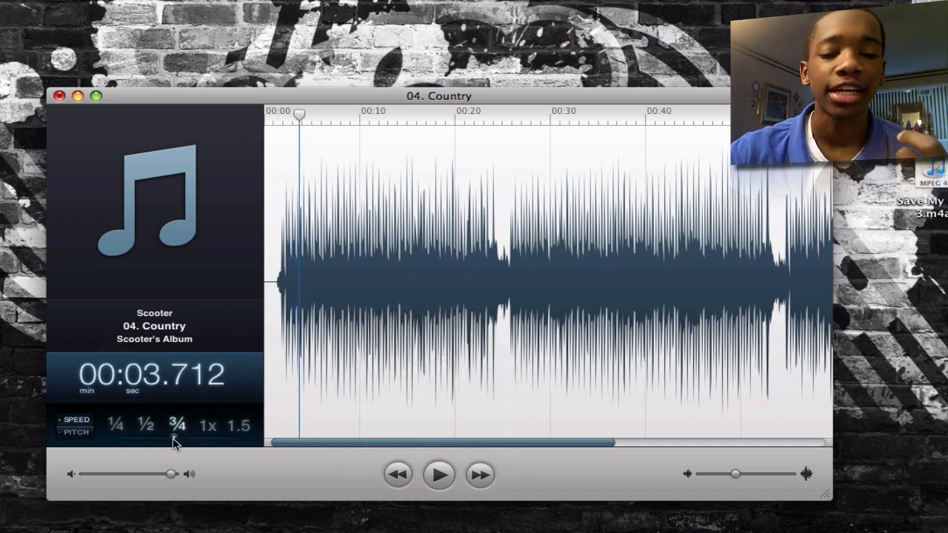
- Play at half speed, then return to 1x near the 24-second mark
{"action": "left_click", "coordinate": [145, 424]}
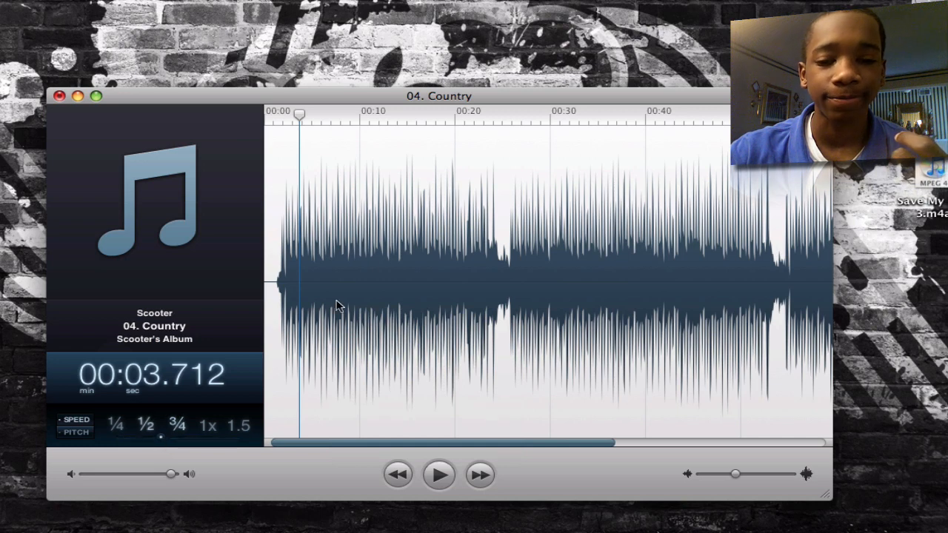
{"action": "left_click", "coordinate": [438, 475]}
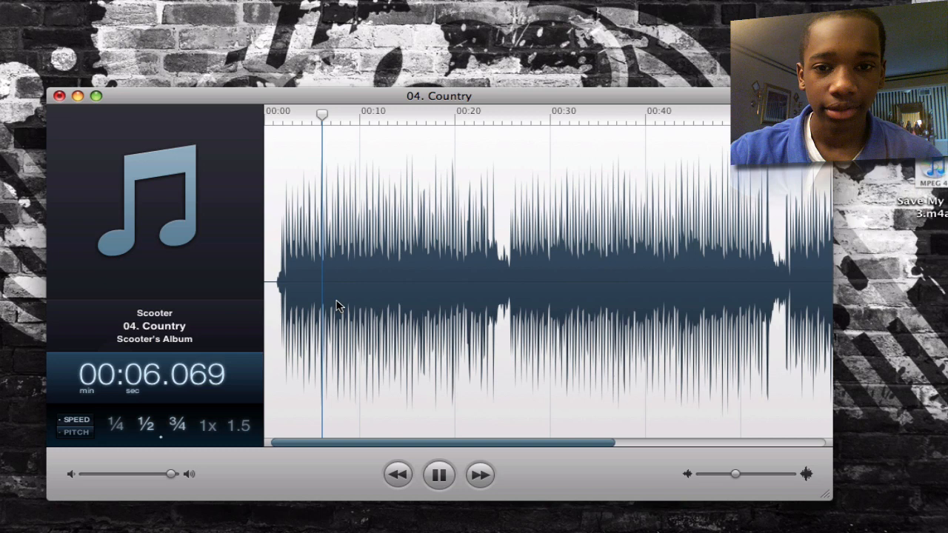
{"action": "left_click", "coordinate": [438, 475]}
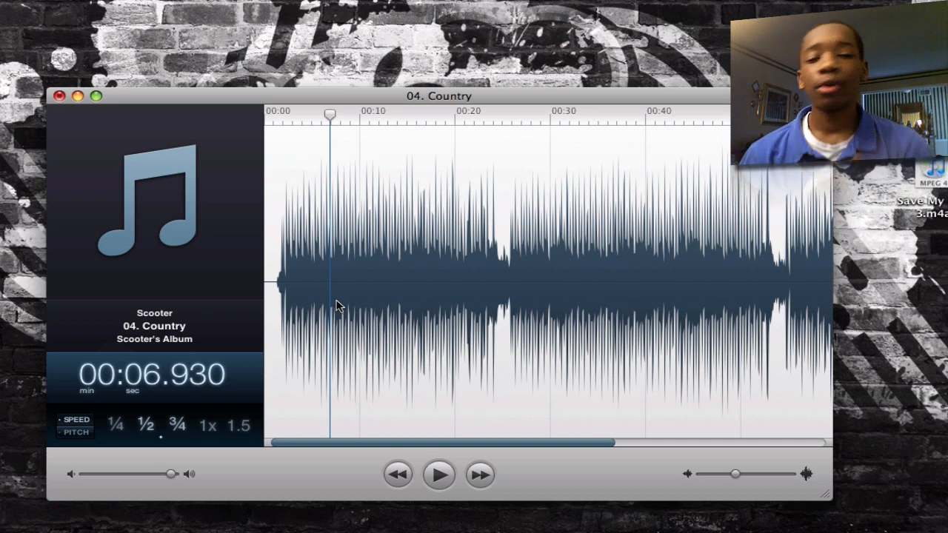
{"action": "mouse_move", "coordinate": [202, 443]}
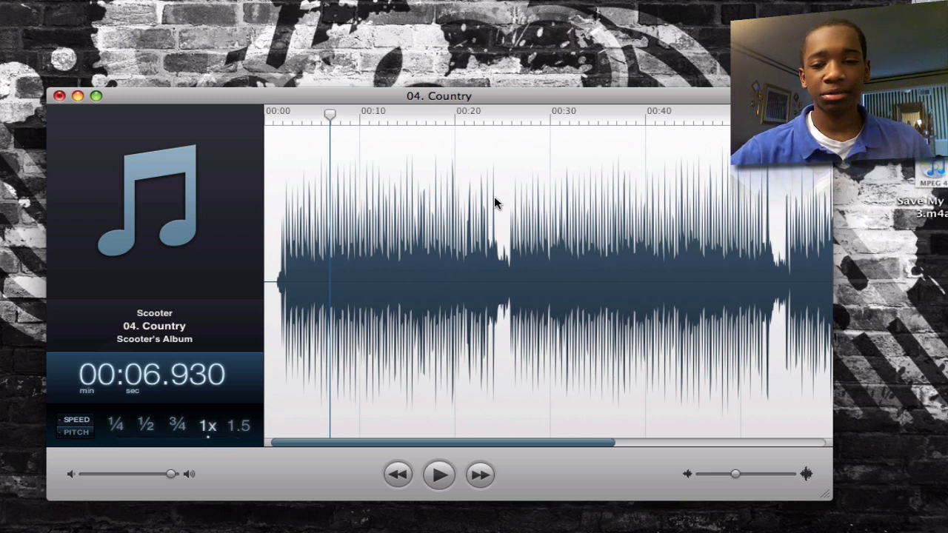
{"action": "left_click", "coordinate": [439, 474]}
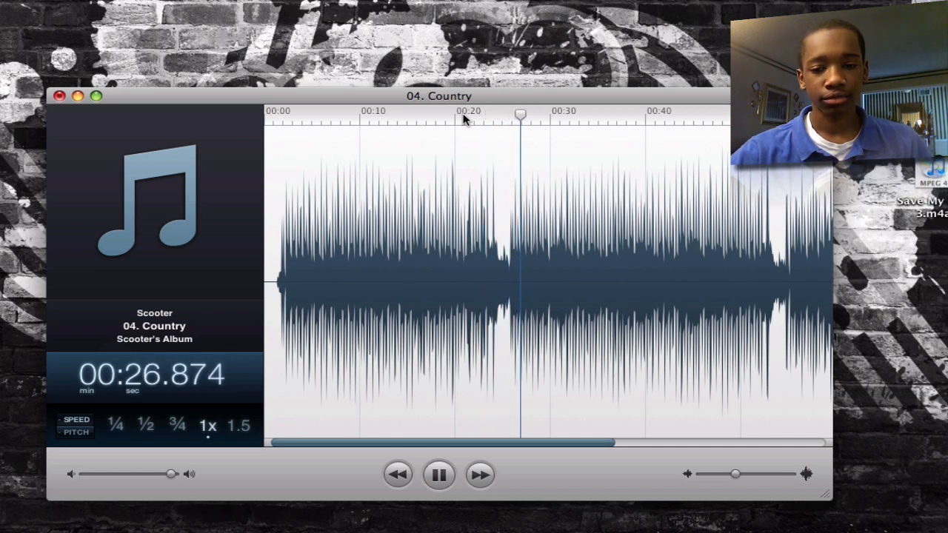
- Play the looped section near 25 seconds at 1.5x speed, then pause
{"action": "left_click", "coordinate": [438, 474]}
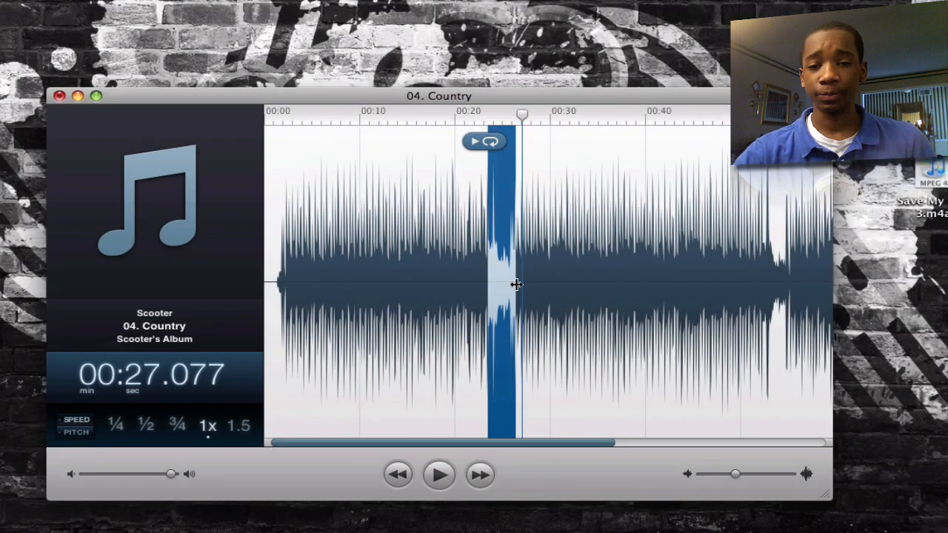
{"action": "mouse_move", "coordinate": [514, 149]}
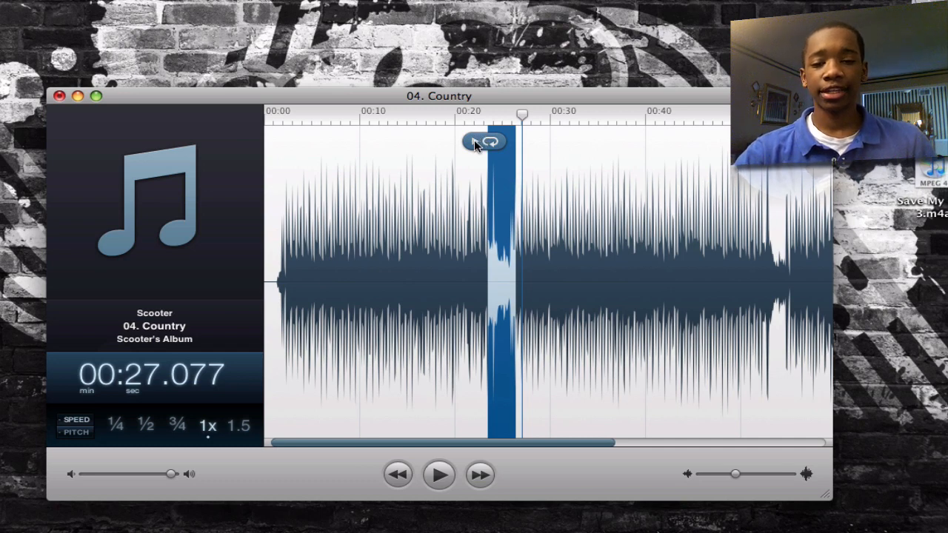
{"action": "left_click", "coordinate": [438, 475]}
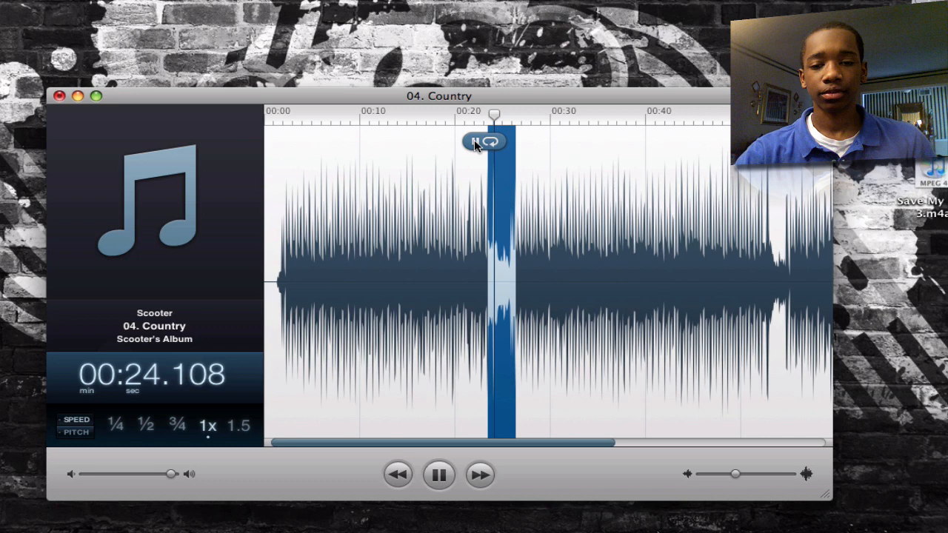
{"action": "left_click", "coordinate": [438, 475]}
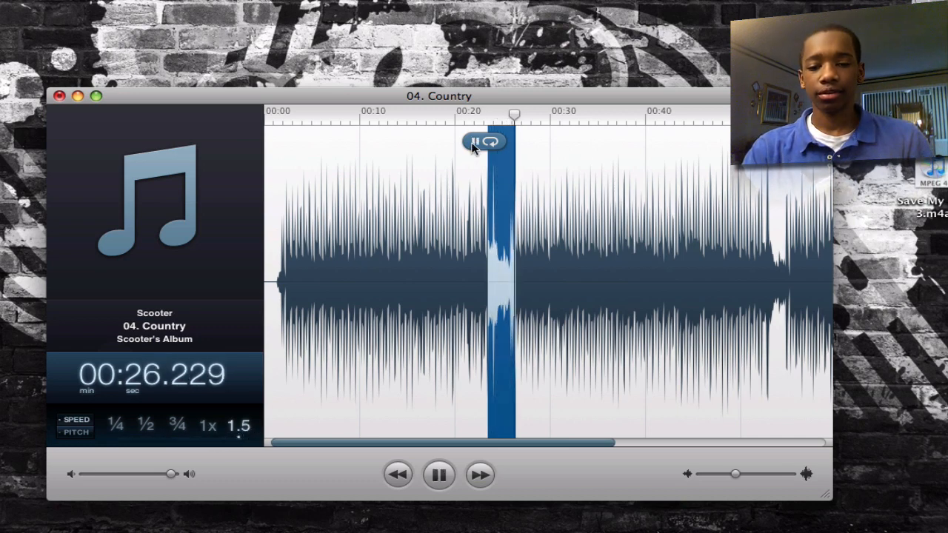
{"action": "left_click", "coordinate": [437, 475]}
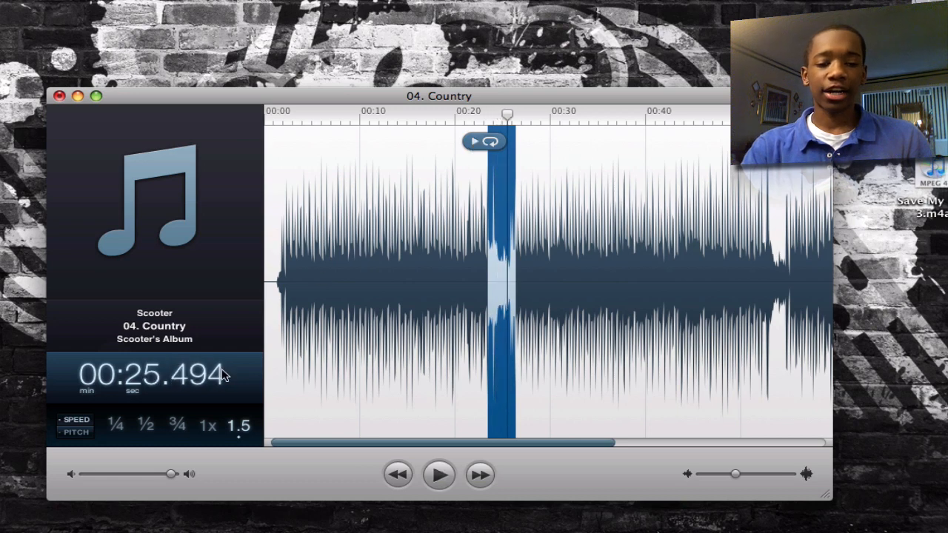
- Replay the loop at half speed and stop it
{"action": "left_click", "coordinate": [146, 424]}
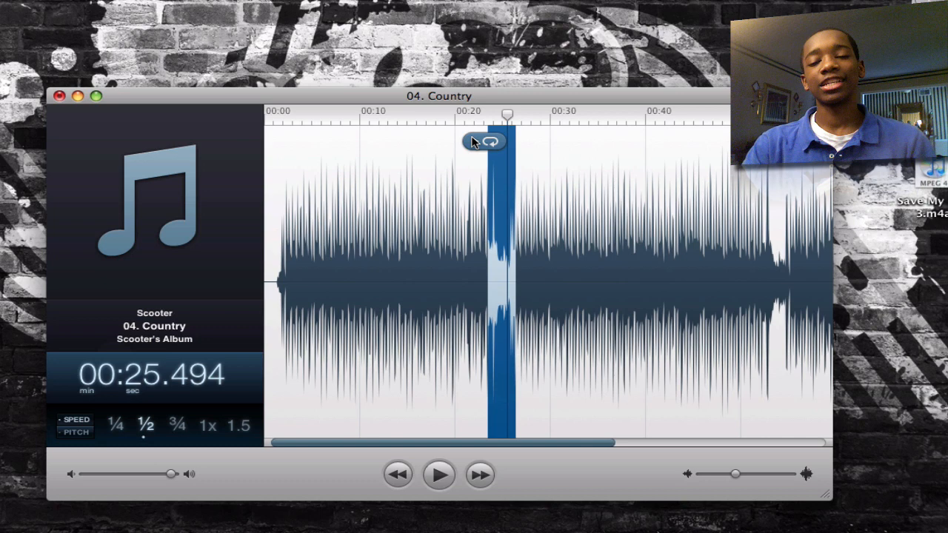
{"action": "left_click", "coordinate": [438, 474]}
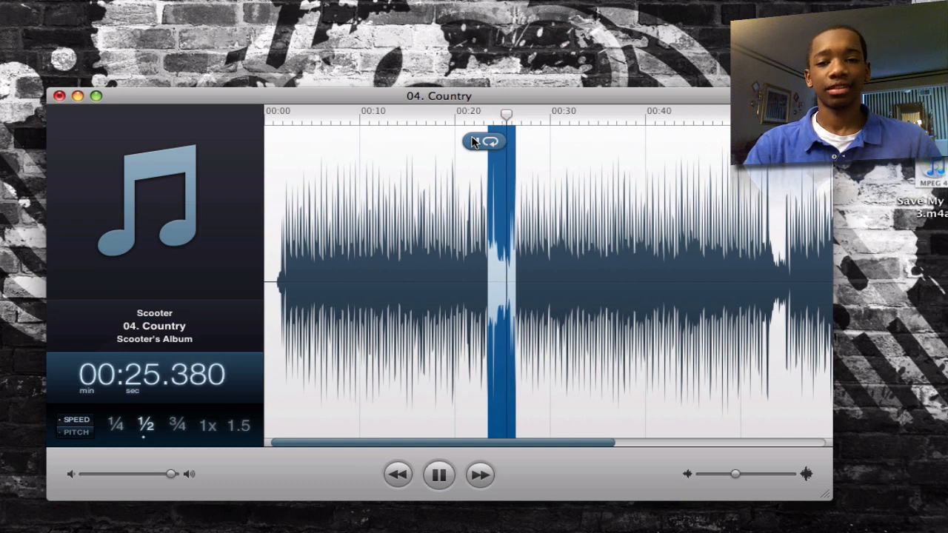
{"action": "left_click", "coordinate": [438, 474]}
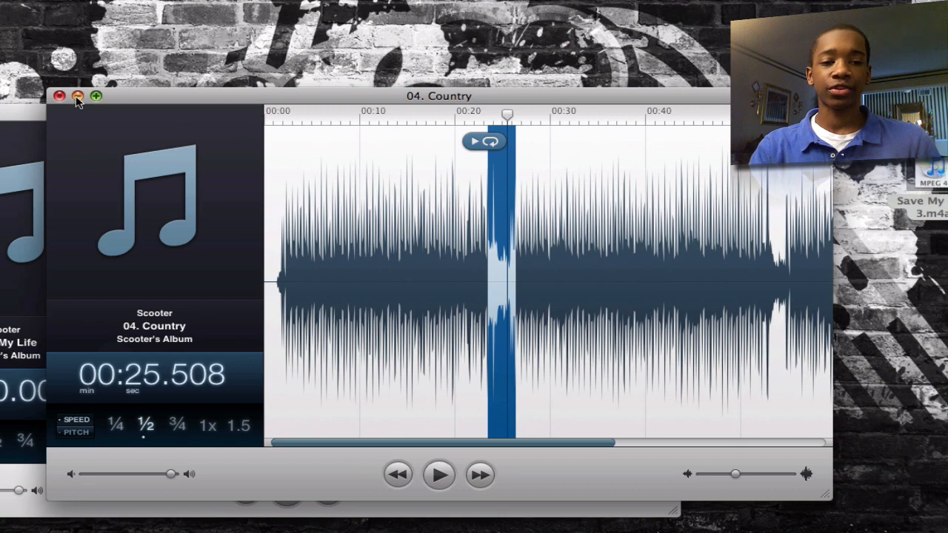
- Minimize the Country window, play Save My Life, and switch the side control to Pitch
{"action": "left_click", "coordinate": [59, 95]}
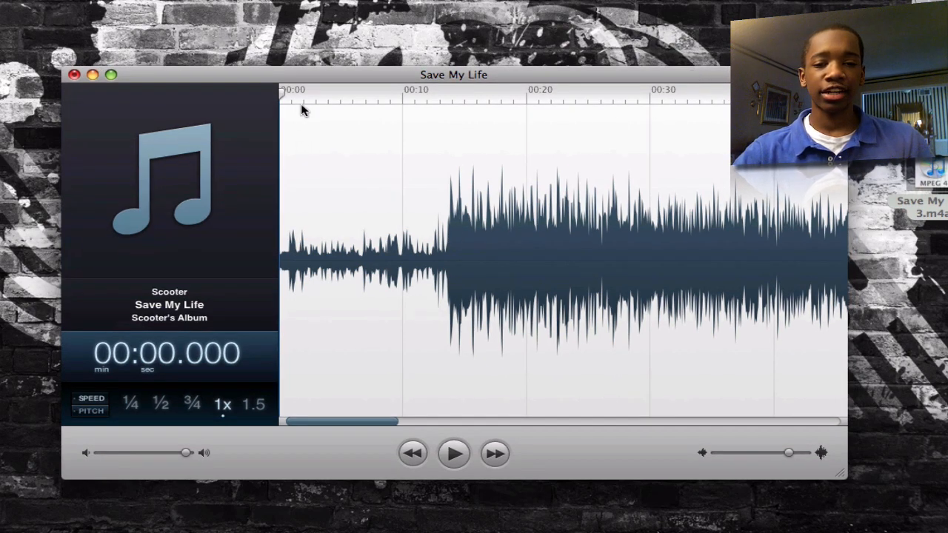
{"action": "left_click", "coordinate": [311, 96]}
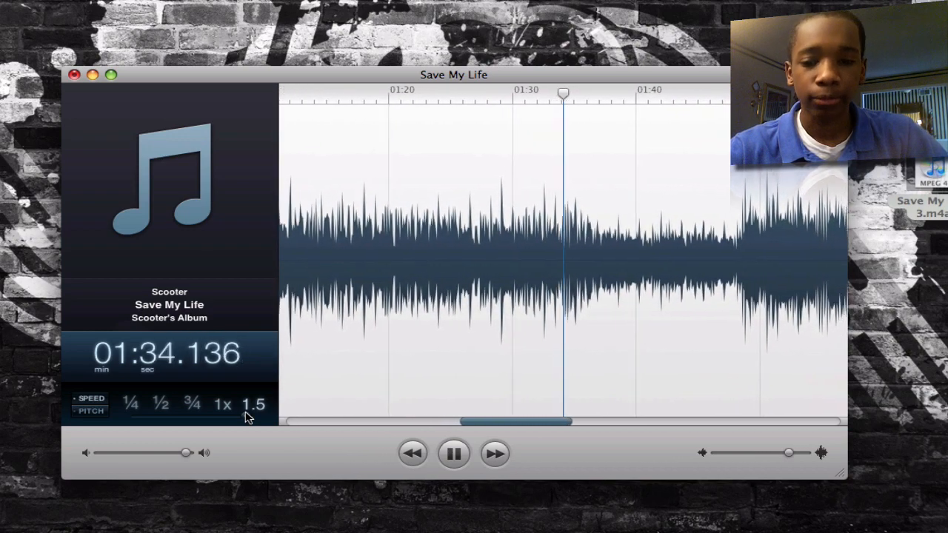
{"action": "left_click", "coordinate": [453, 452]}
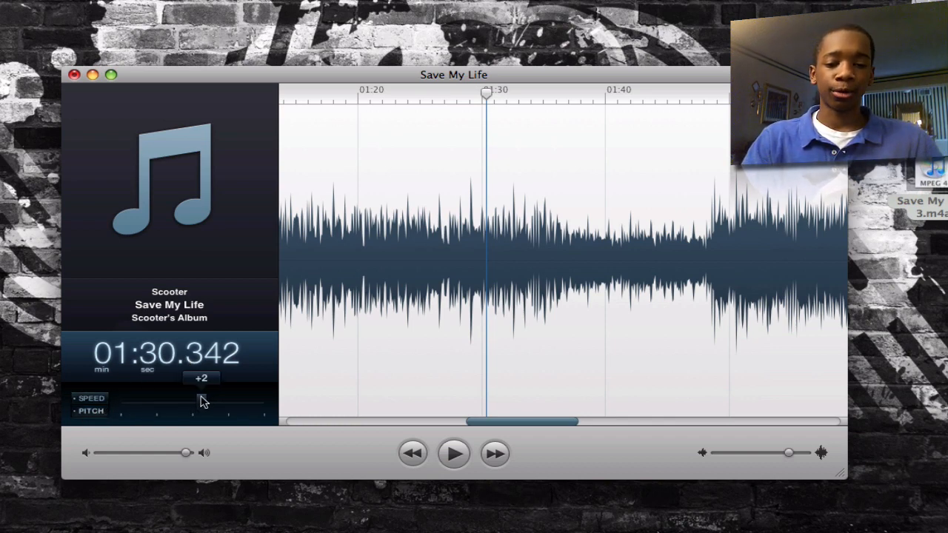
- Raise Save My Life's pitch and replay the section around 1:28
{"action": "left_click_drag", "start_coordinate": [200, 401], "coordinate": [214, 402]}
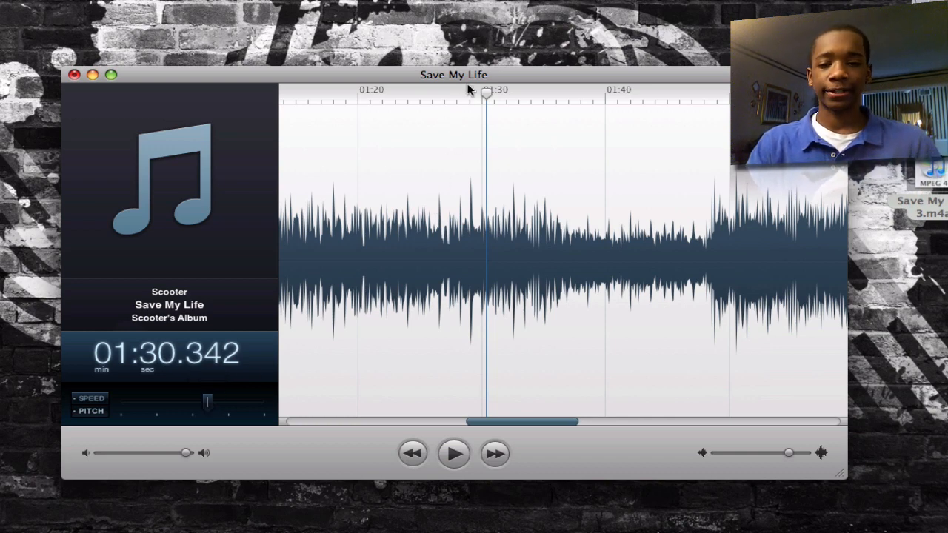
{"action": "left_click_drag", "start_coordinate": [485, 93], "coordinate": [457, 93]}
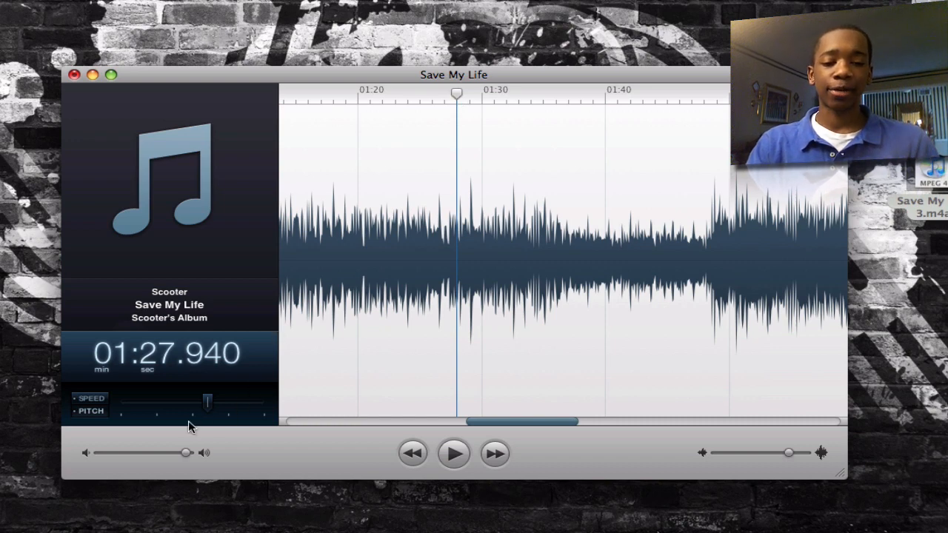
{"action": "left_click", "coordinate": [453, 453]}
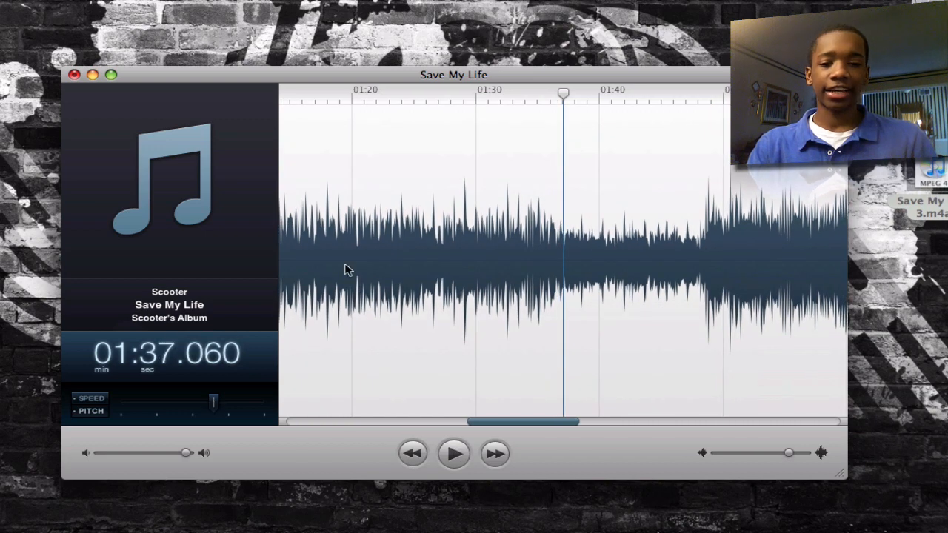
{"action": "left_click_drag", "start_coordinate": [562, 95], "coordinate": [455, 94]}
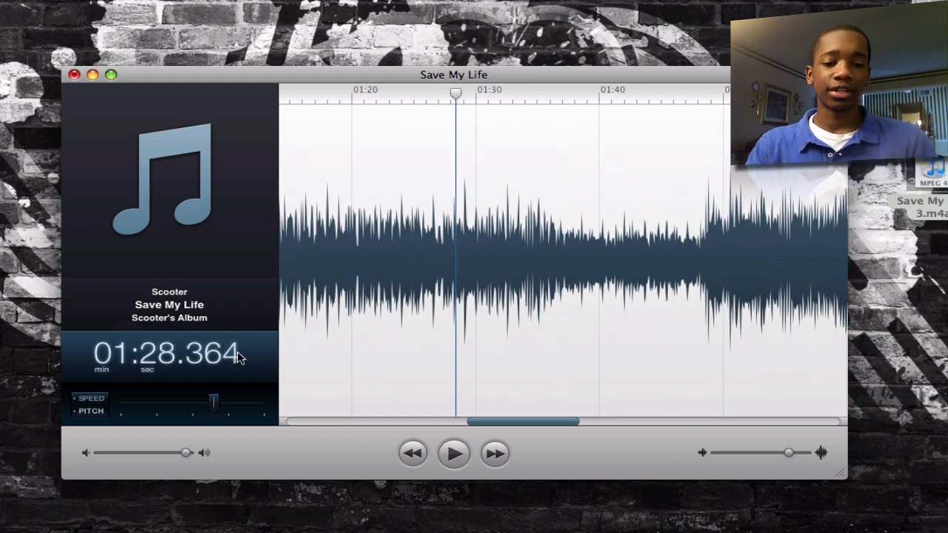
{"action": "left_click", "coordinate": [453, 452]}
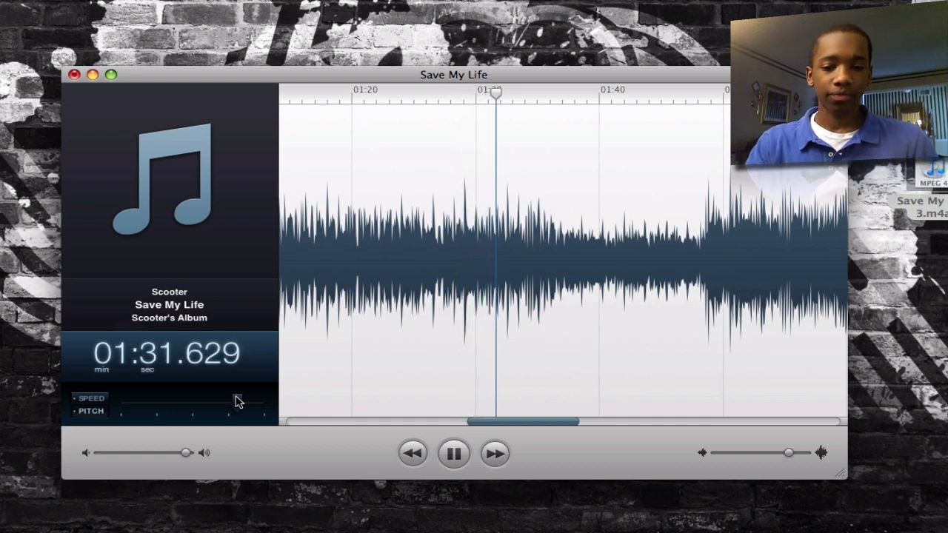
{"action": "left_click", "coordinate": [453, 453]}
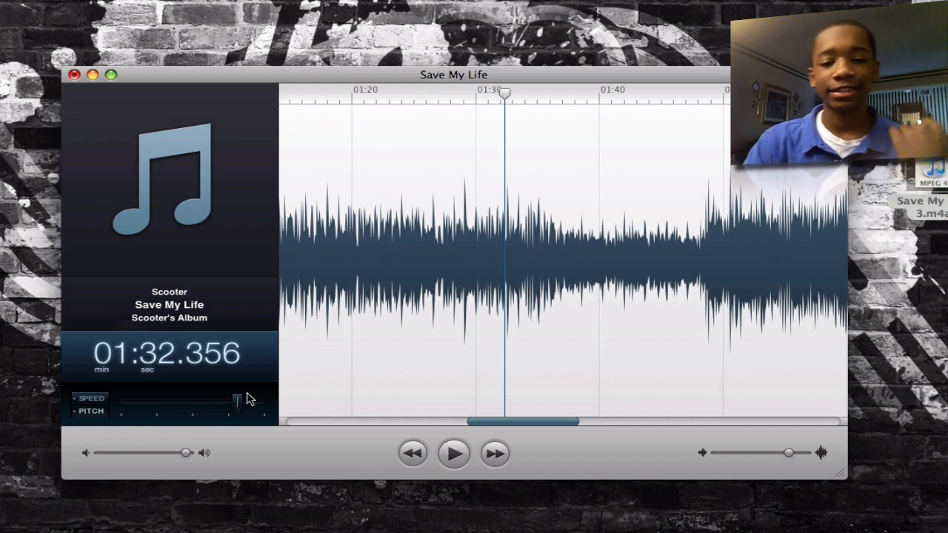
- Move back to about 1:24 and play Save My Life at three-quarter speed
{"action": "left_click_drag", "start_coordinate": [237, 399], "coordinate": [172, 400]}
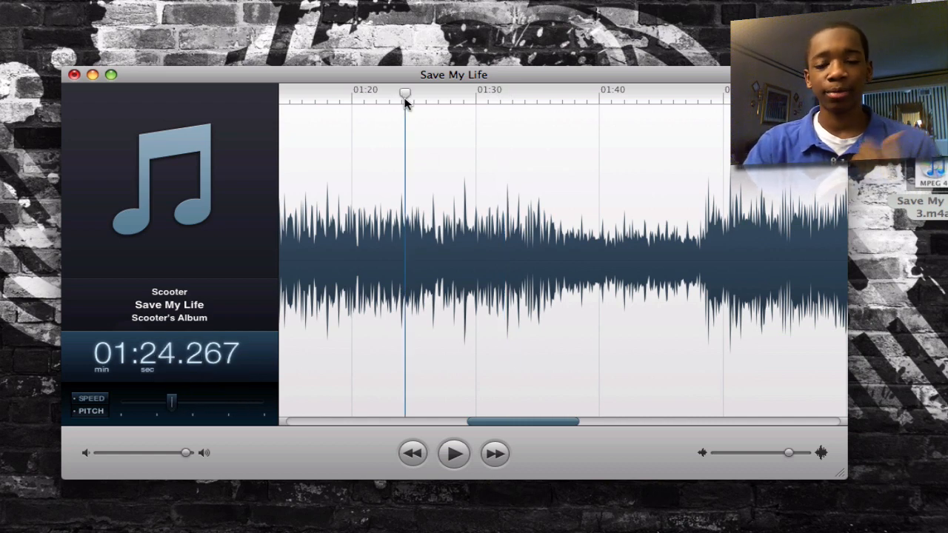
{"action": "left_click", "coordinate": [453, 453]}
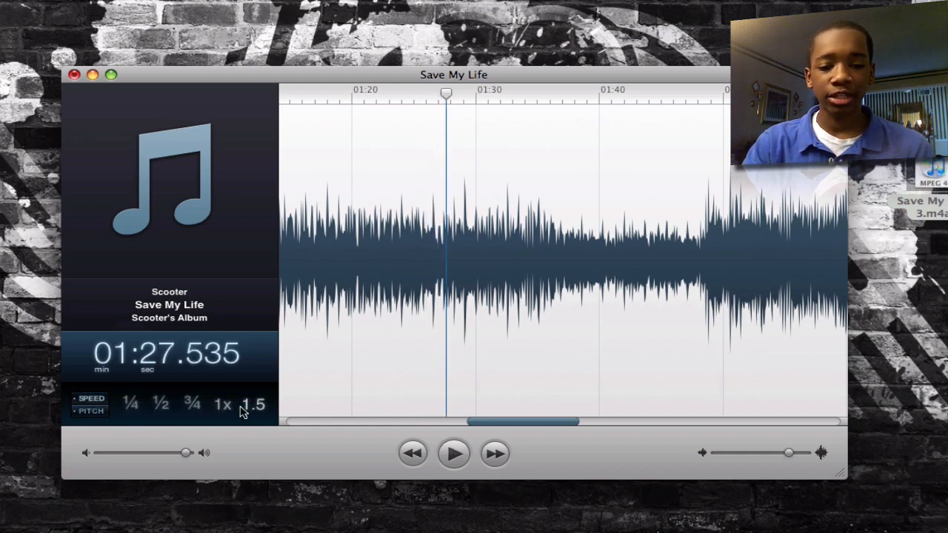
{"action": "left_click", "coordinate": [191, 404]}
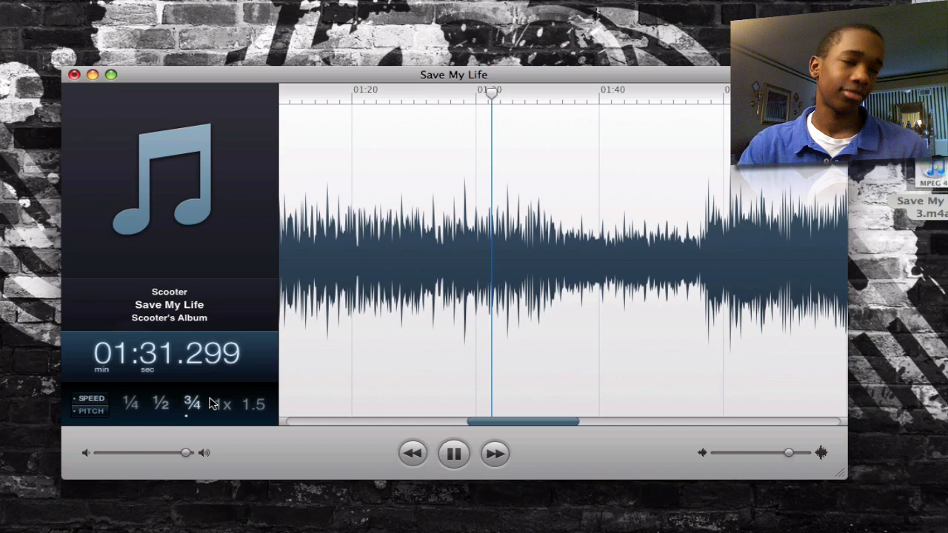
{"action": "left_click", "coordinate": [453, 453]}
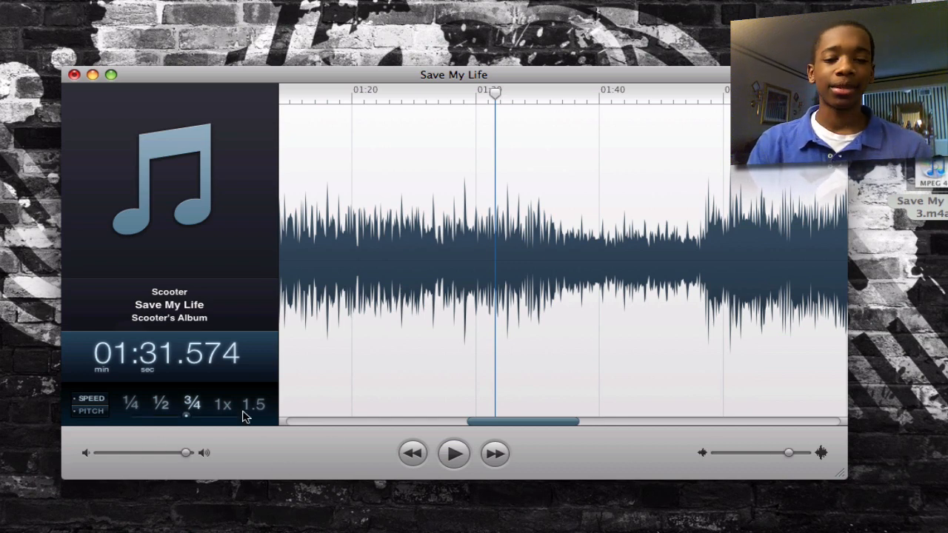
{"action": "left_click", "coordinate": [161, 405]}
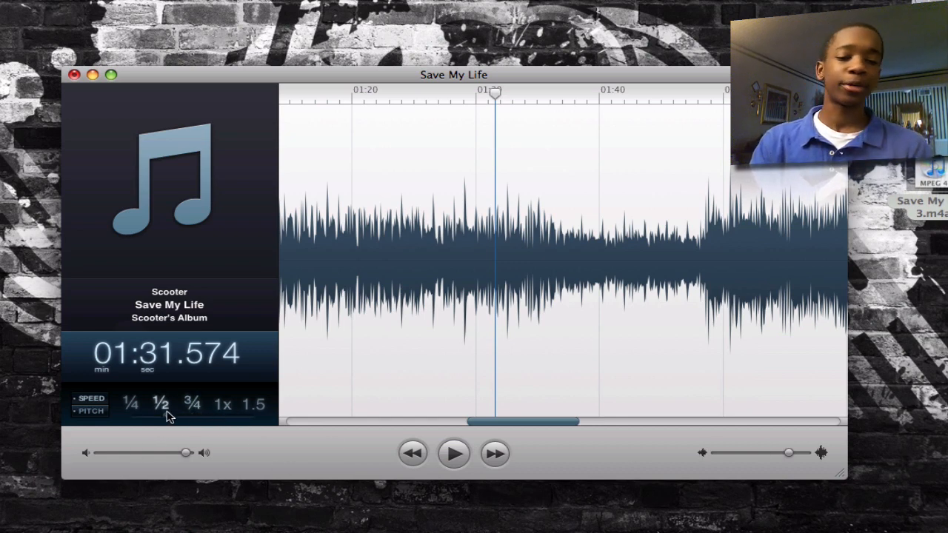